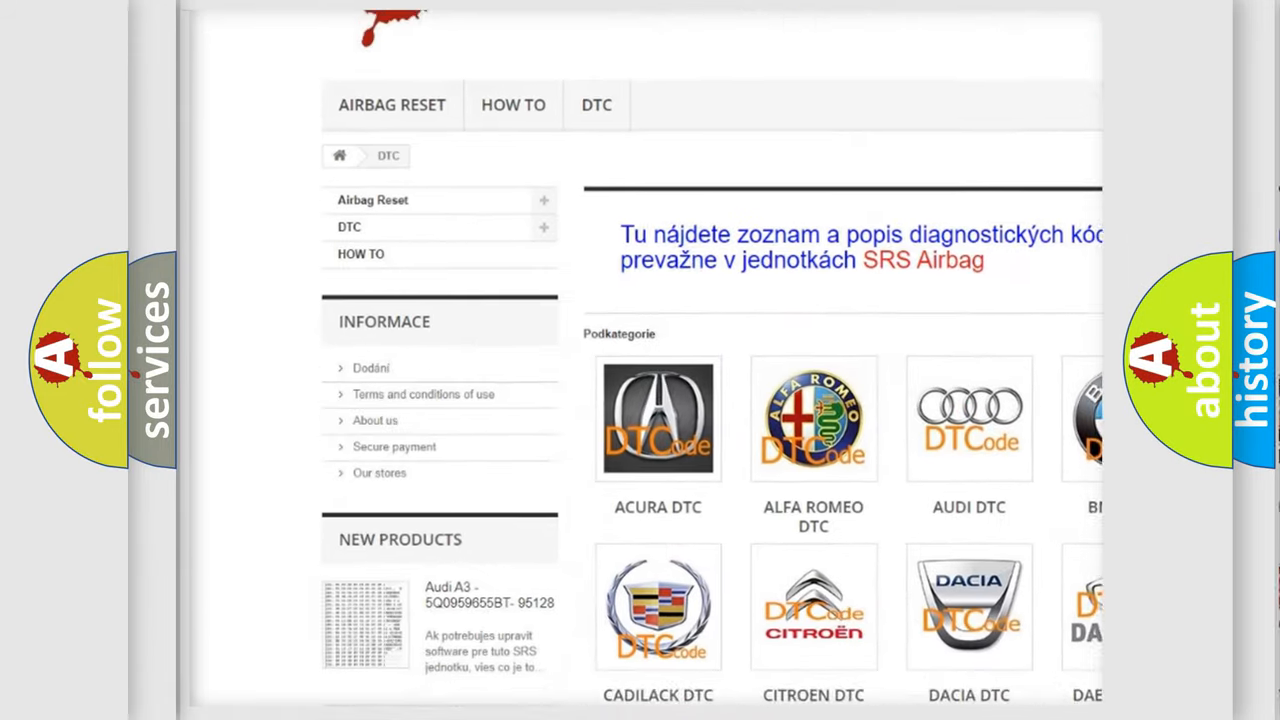
{"action": "scroll", "scroll_direction": "down", "scroll_amount": 3}
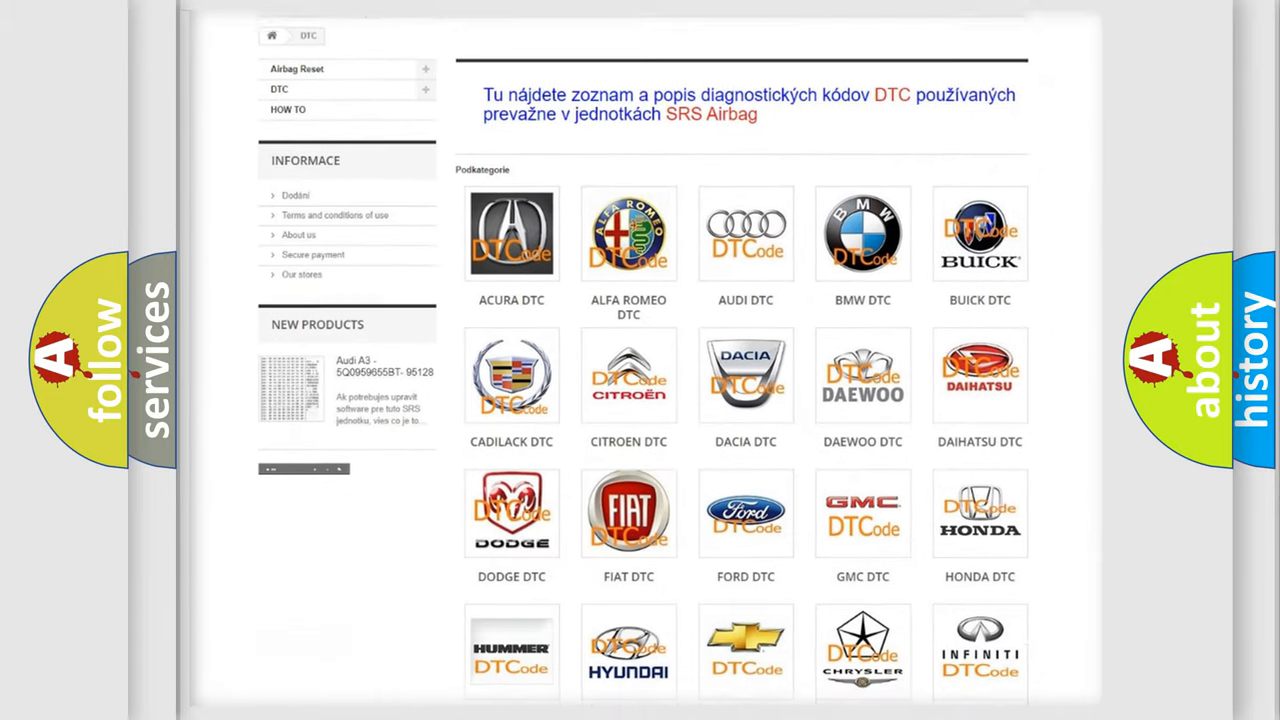
{"action": "scroll", "scroll_direction": "down", "scroll_amount": 3}
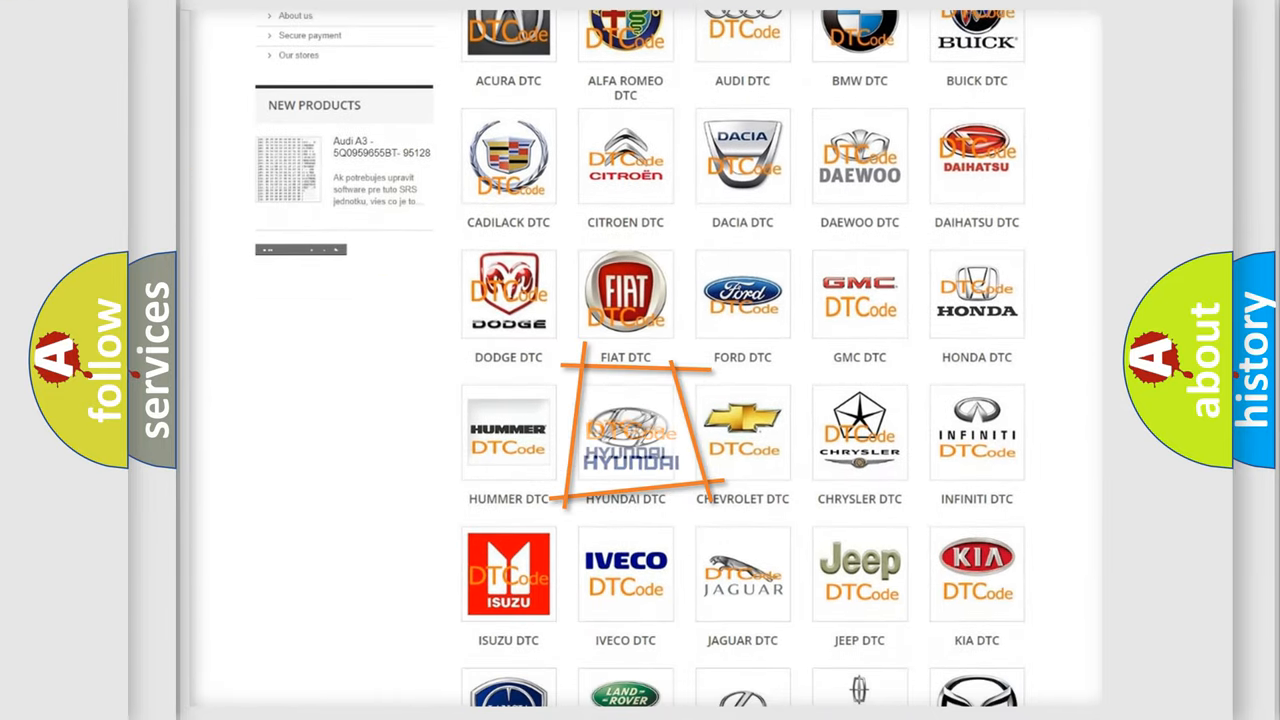